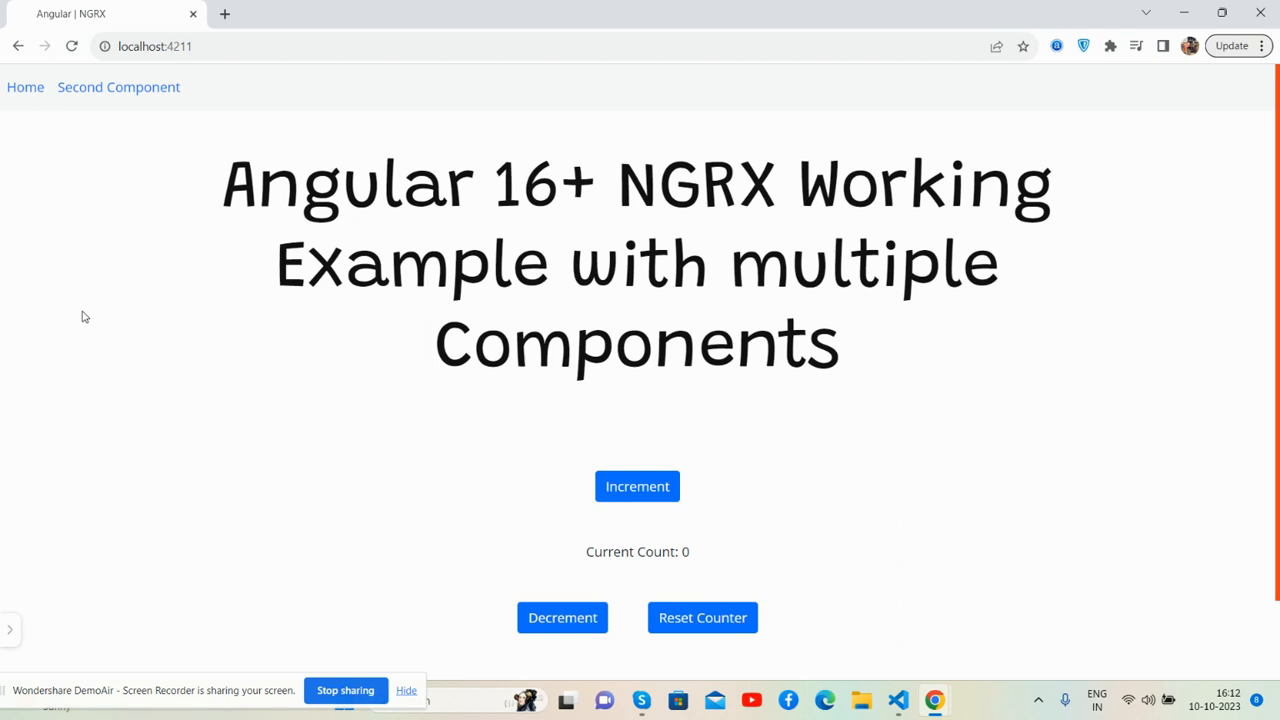
{"action": "mouse_move", "coordinate": [118, 88]}
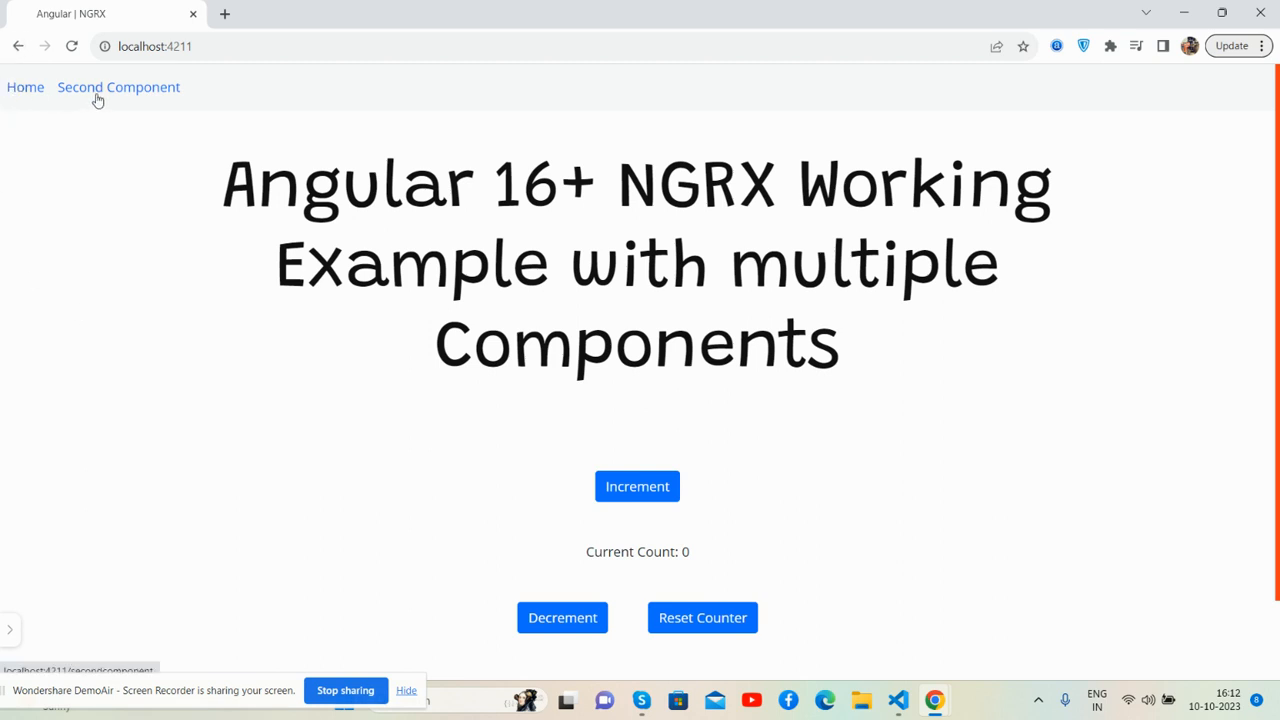
Exercise the home counter: increment three times, decrement once, reset, increment again and reset to zero
{"action": "scroll", "scroll_direction": "down", "scroll_amount": 3}
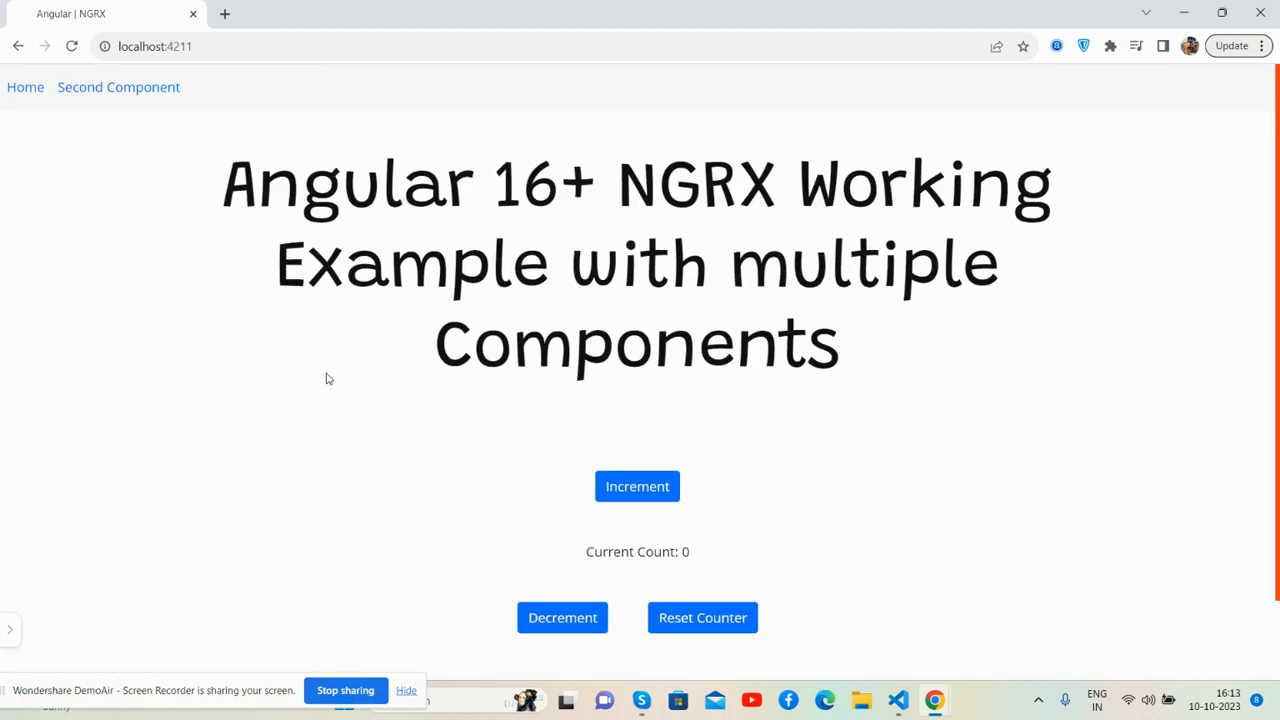
{"action": "scroll", "scroll_direction": "down", "scroll_amount": 3}
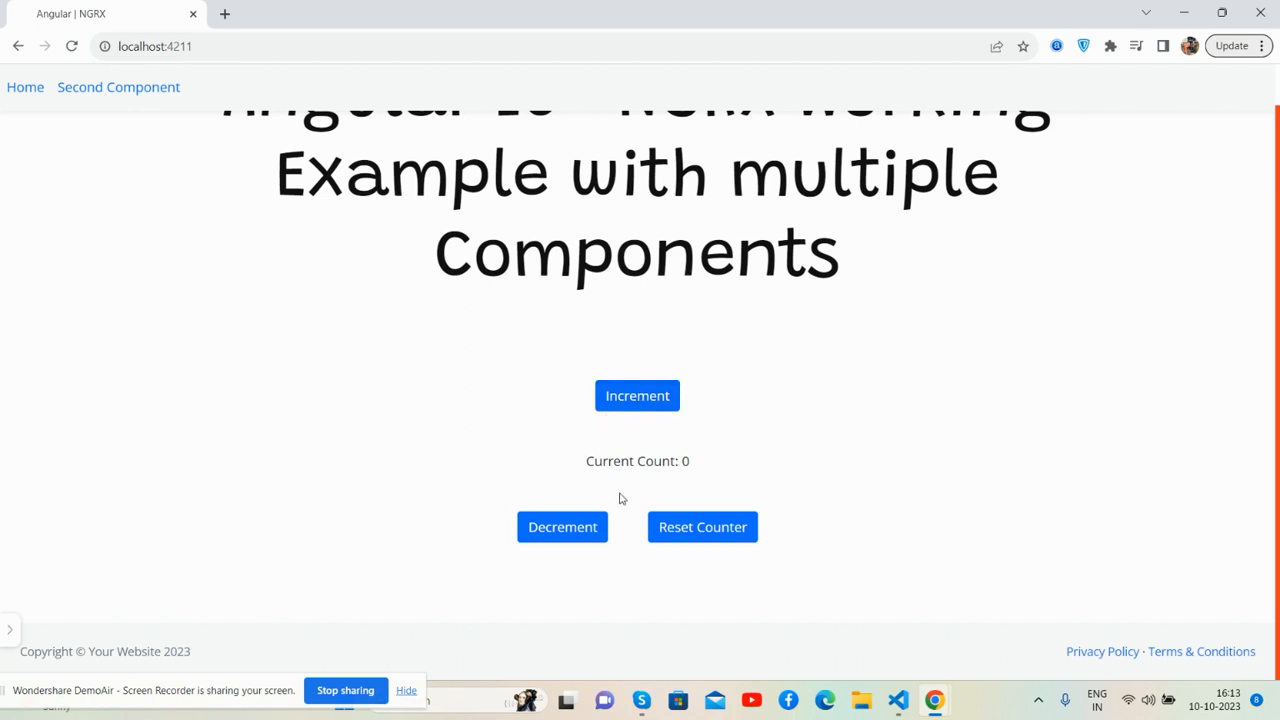
{"action": "mouse_move", "coordinate": [668, 462]}
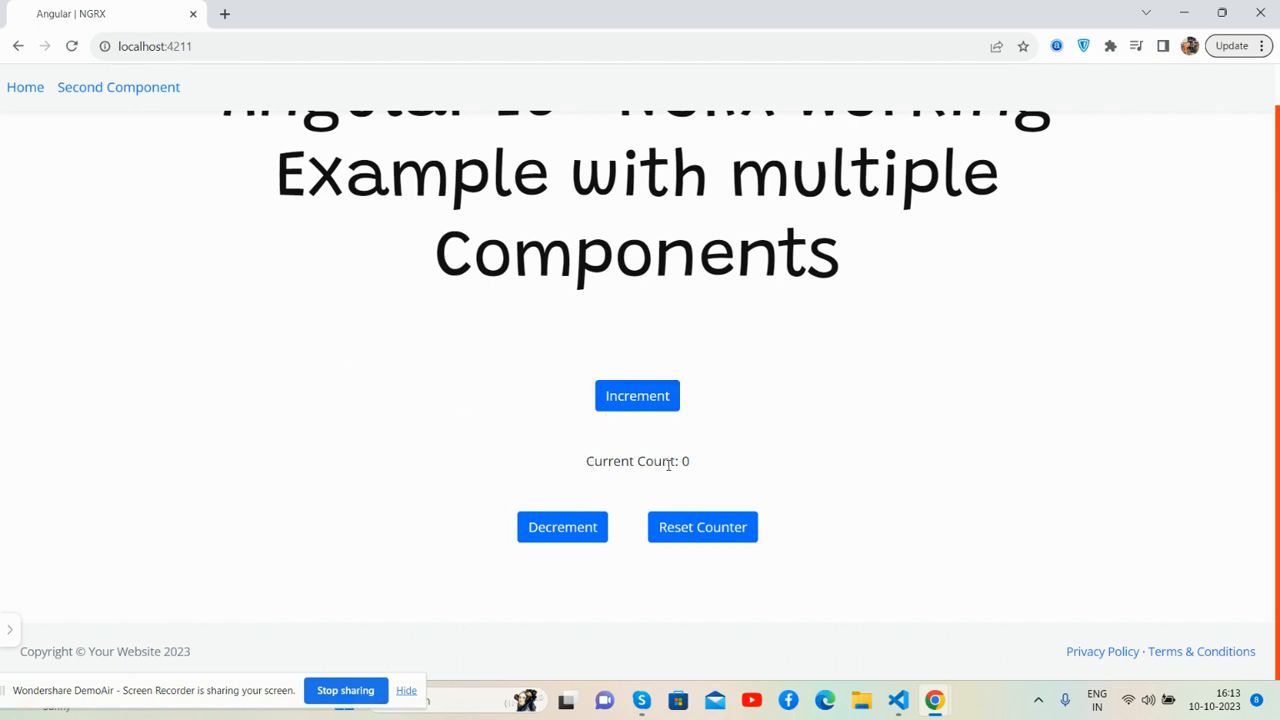
{"action": "left_click", "coordinate": [636, 396]}
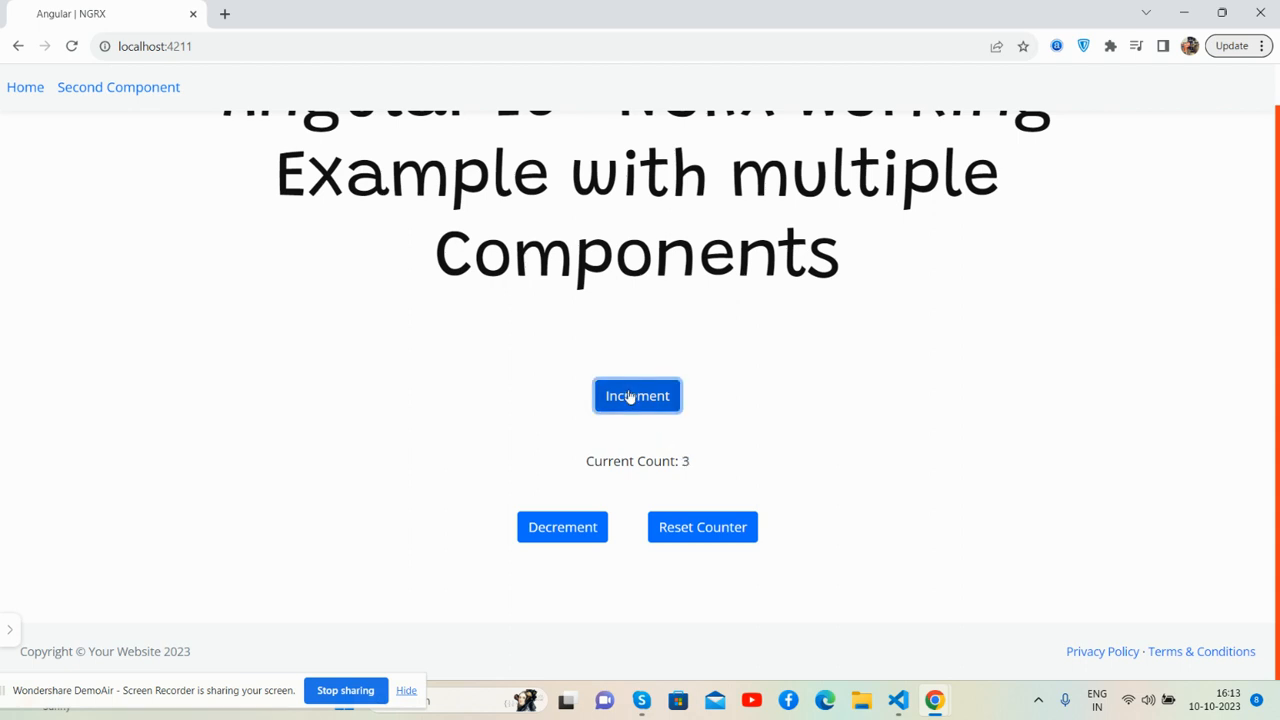
{"action": "left_click", "coordinate": [636, 396]}
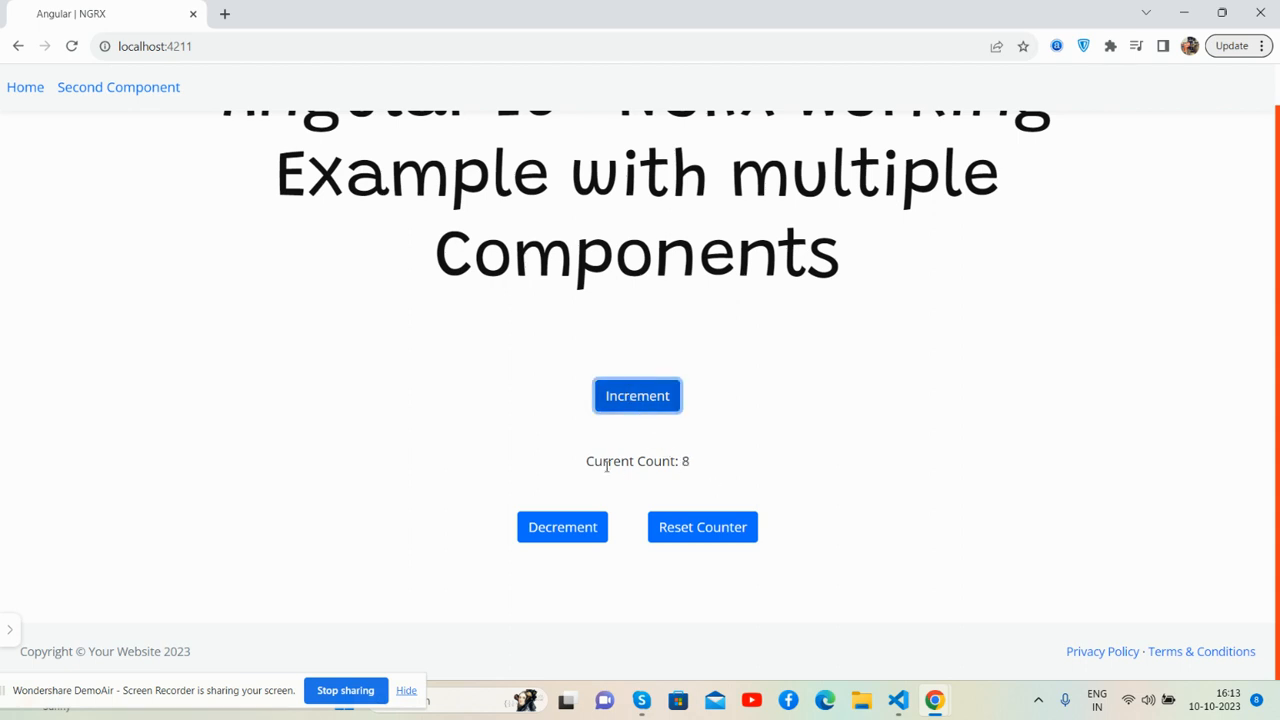
{"action": "left_click", "coordinate": [636, 396]}
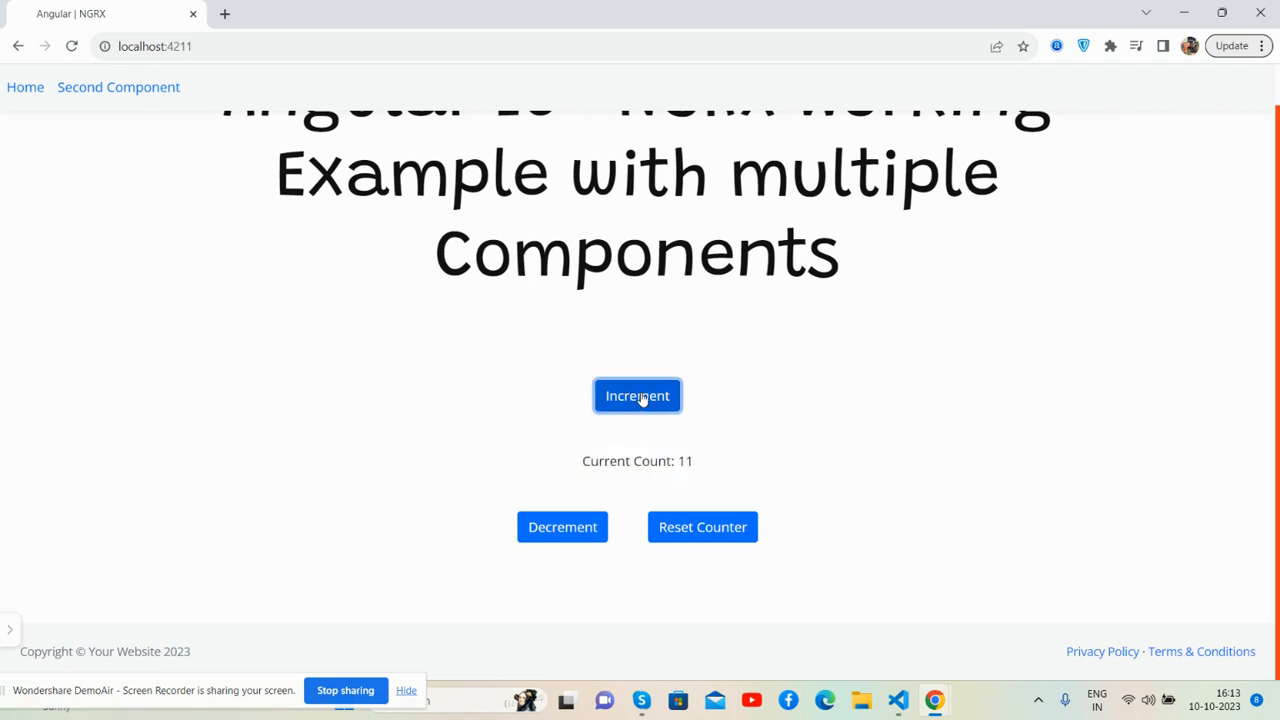
{"action": "left_click", "coordinate": [562, 528]}
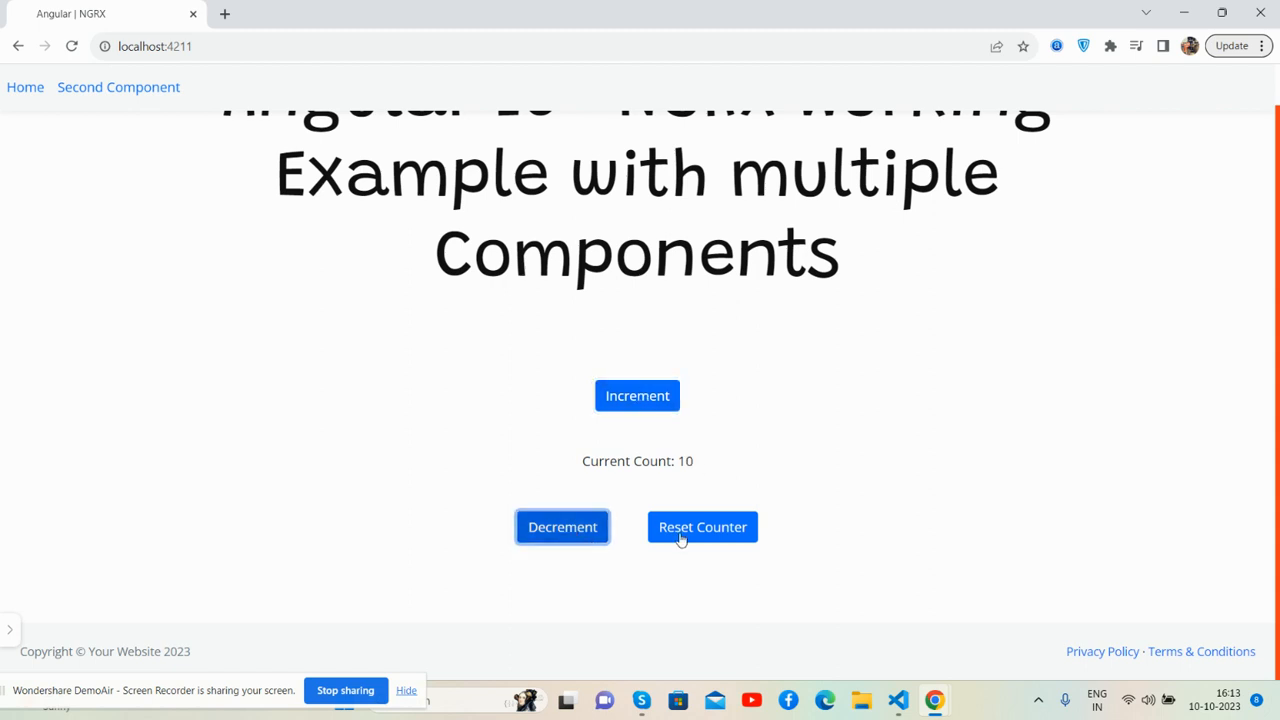
{"action": "left_click", "coordinate": [702, 528]}
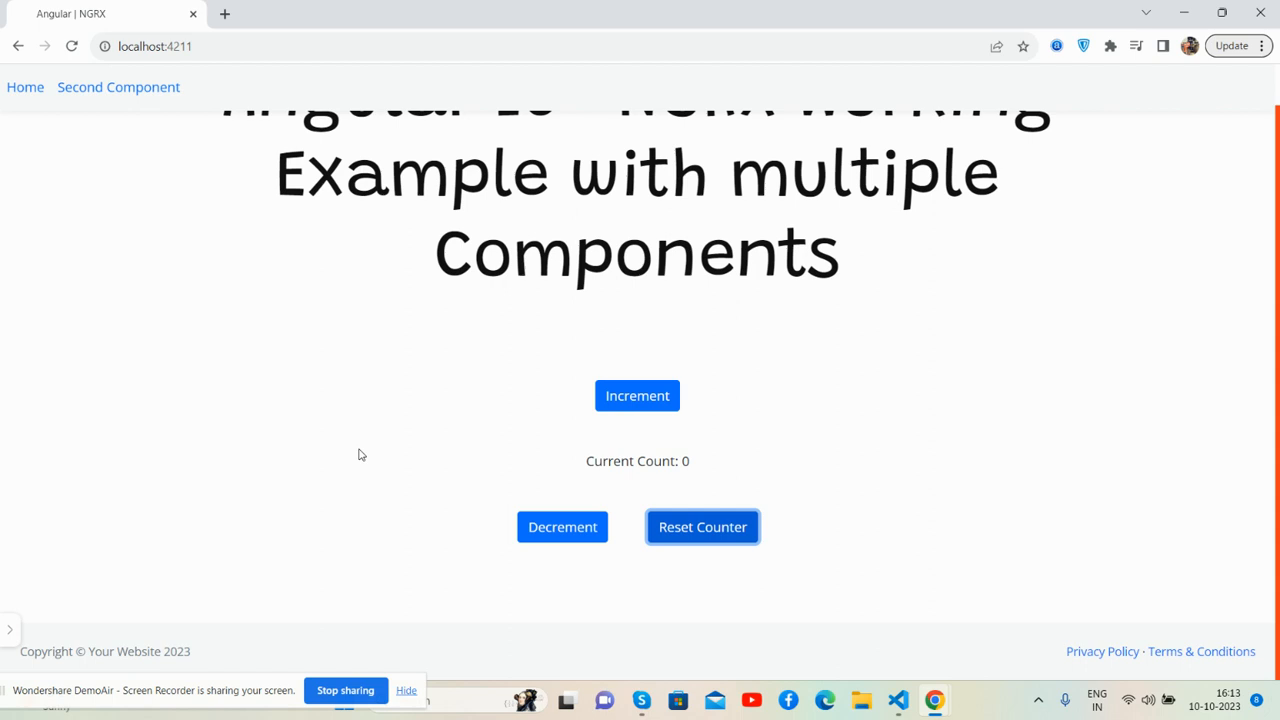
{"action": "left_click", "coordinate": [636, 396]}
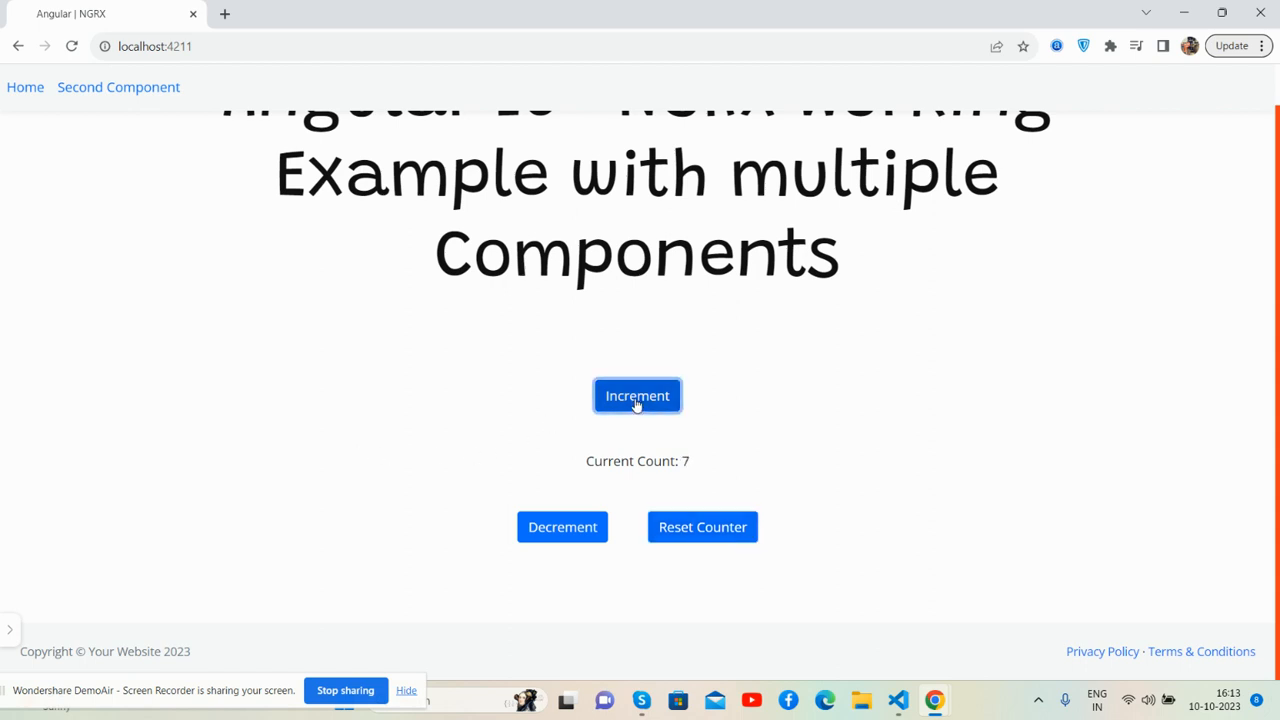
{"action": "left_click", "coordinate": [702, 528]}
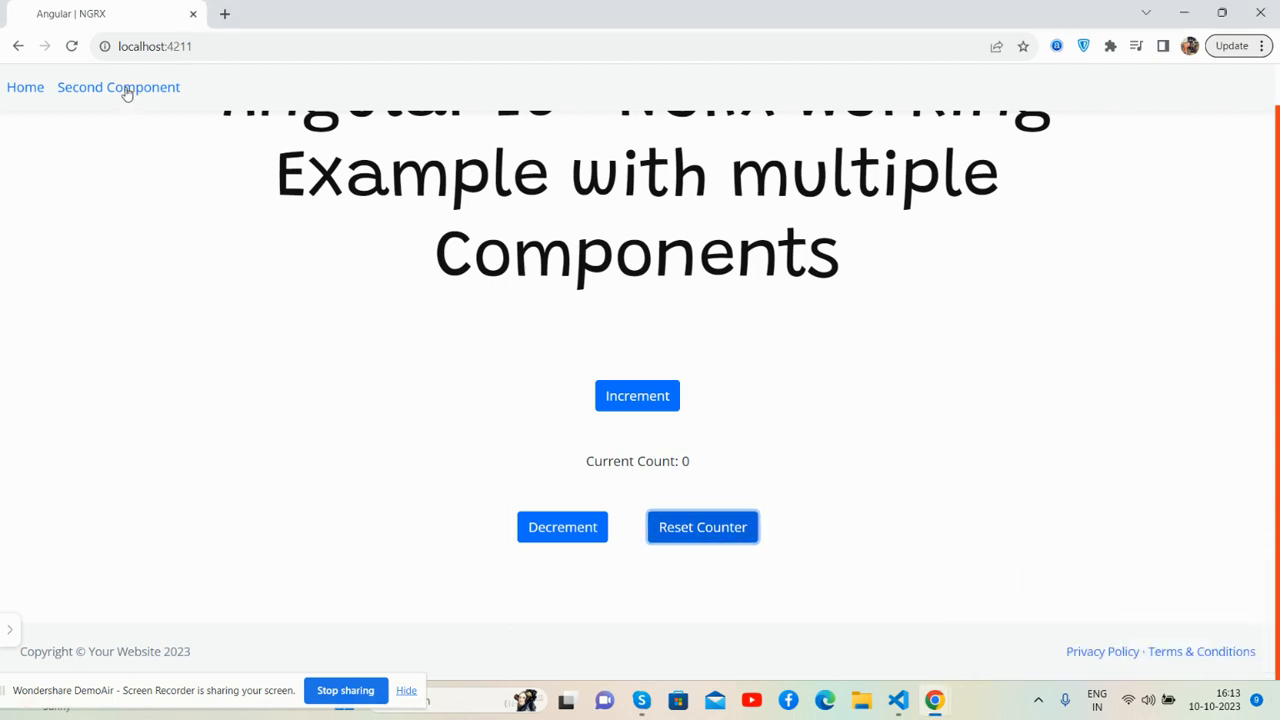
Visit the Second Component page, return Home to increment the count, then revisit Second Component showing Current Count: 7
{"action": "left_click", "coordinate": [118, 88]}
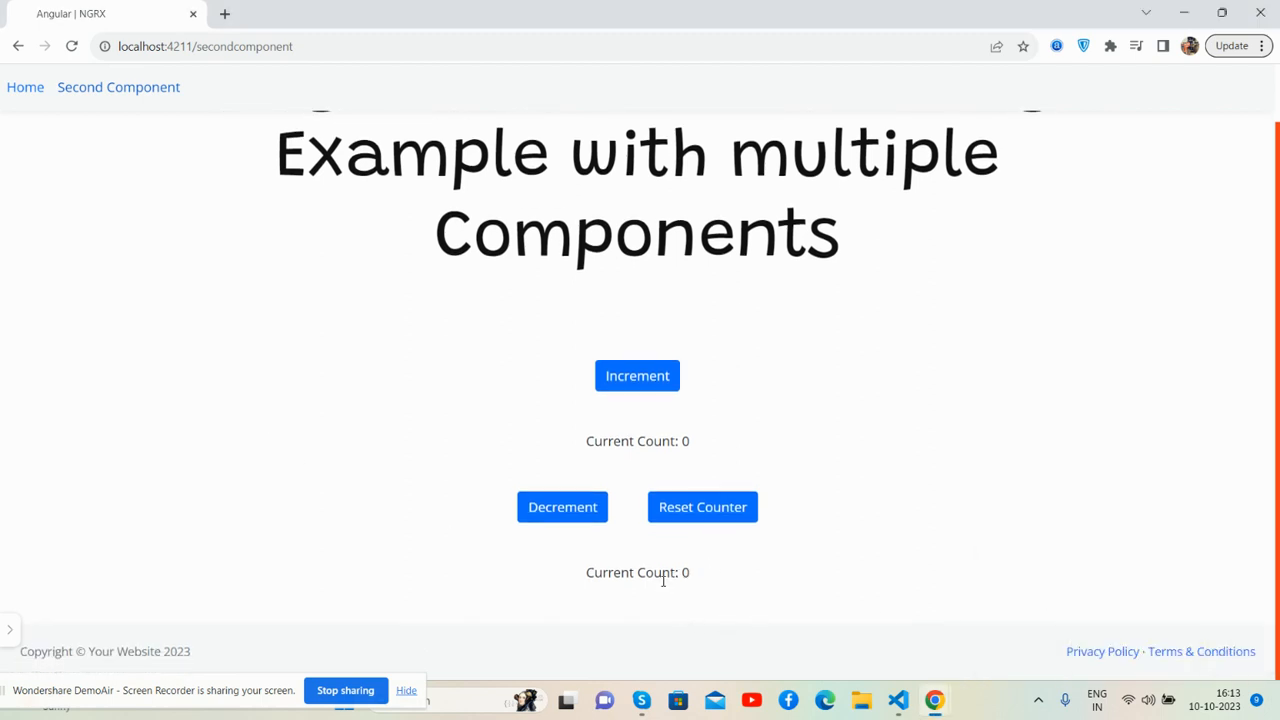
{"action": "mouse_move", "coordinate": [204, 156]}
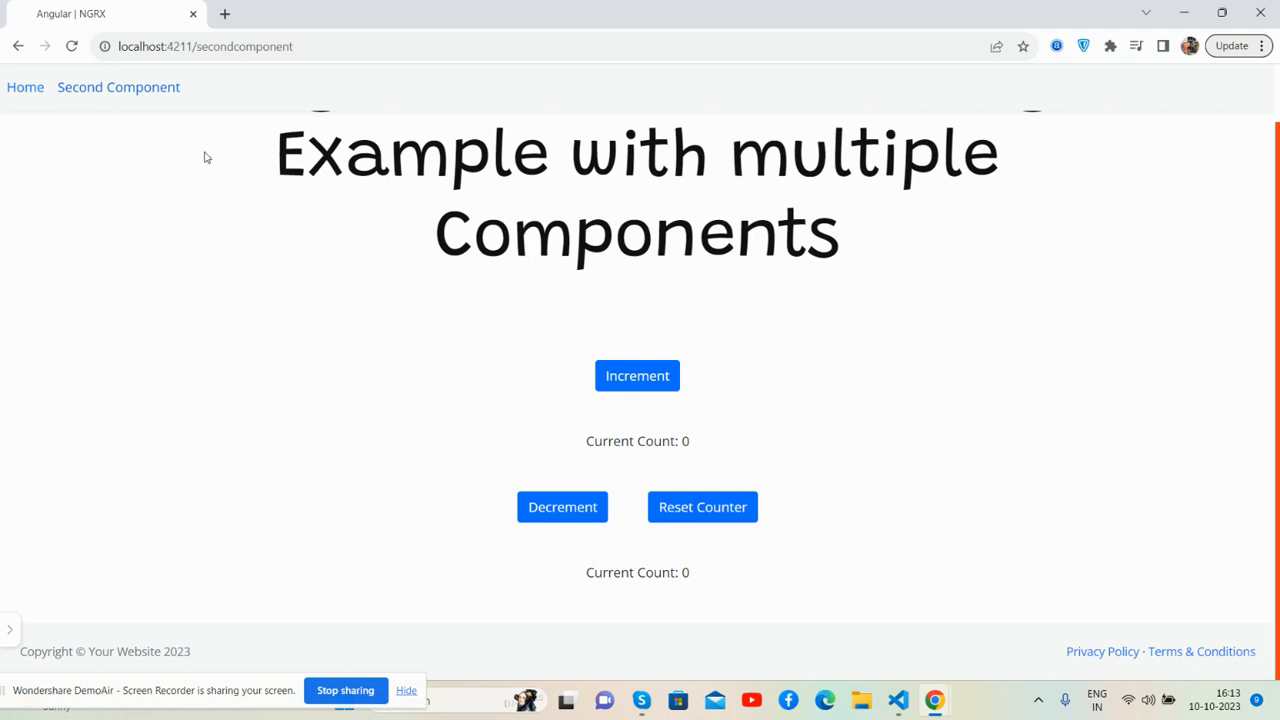
{"action": "left_click", "coordinate": [636, 376]}
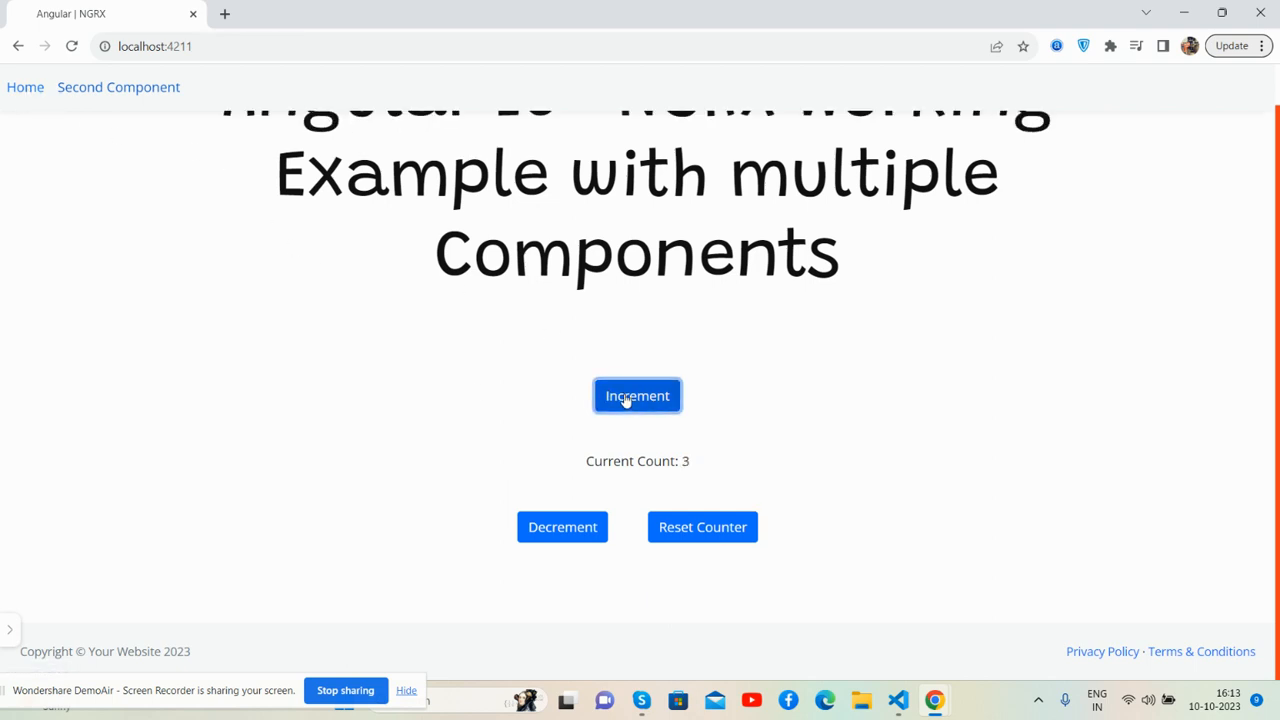
{"action": "left_click", "coordinate": [636, 396]}
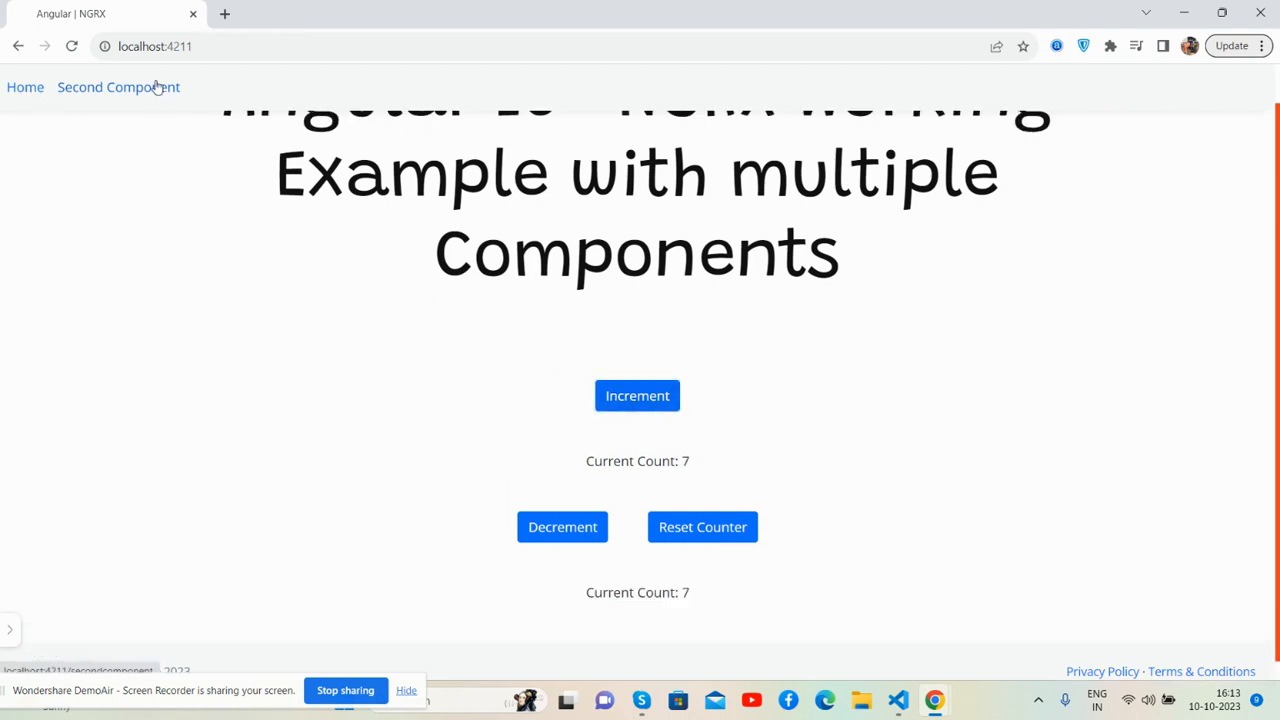
{"action": "left_click", "coordinate": [118, 88]}
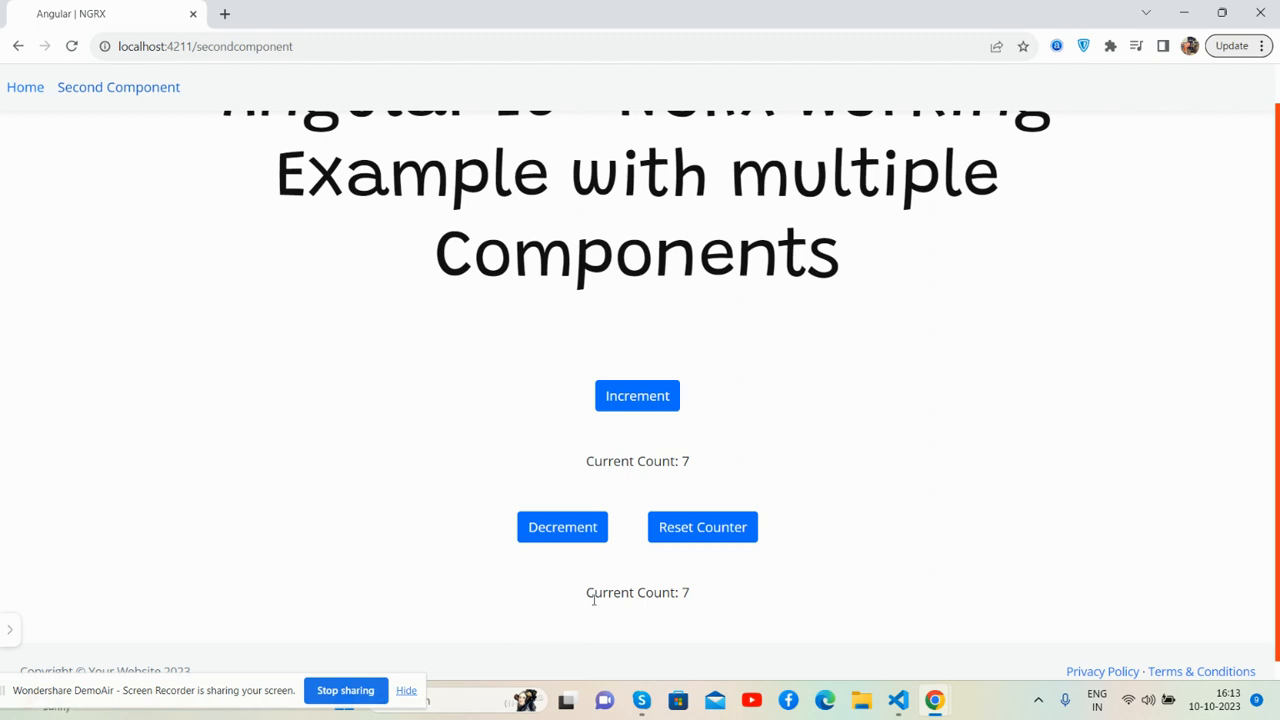
{"action": "mouse_move", "coordinate": [676, 588]}
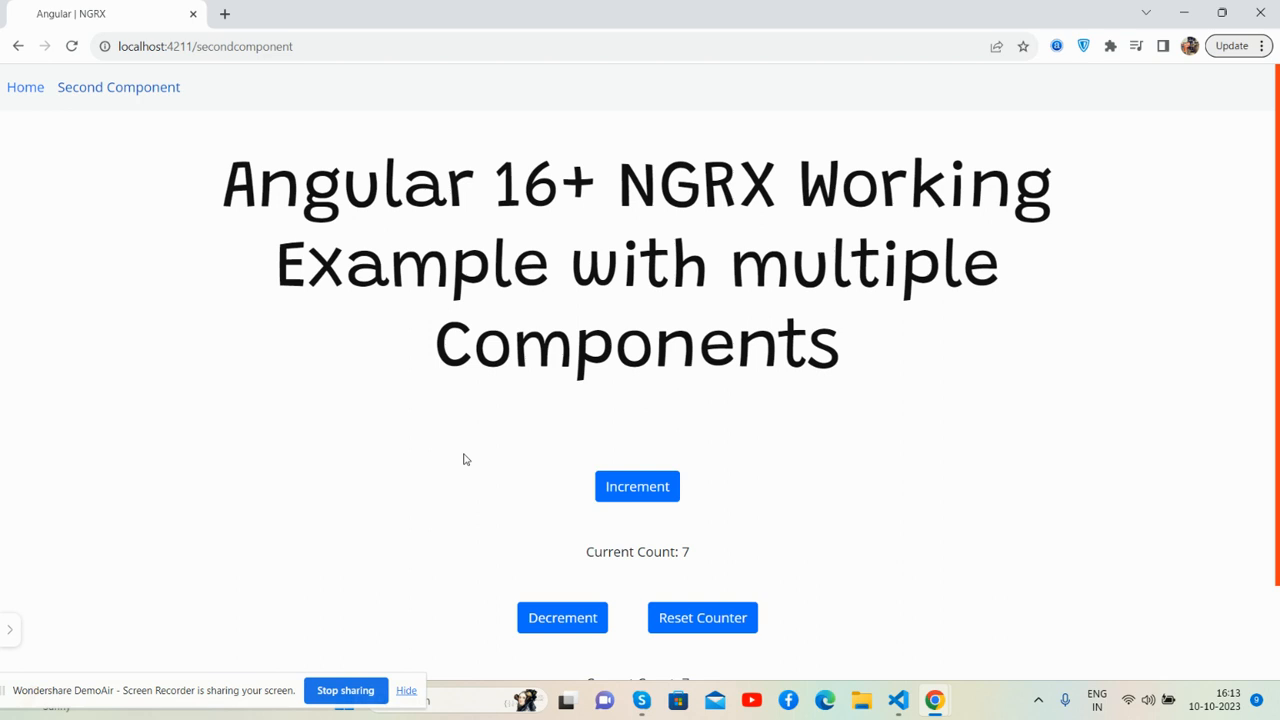
Increment repeatedly on the Second Component page until both displays read Current Count: 19
{"action": "scroll", "scroll_direction": "down", "scroll_amount": 3}
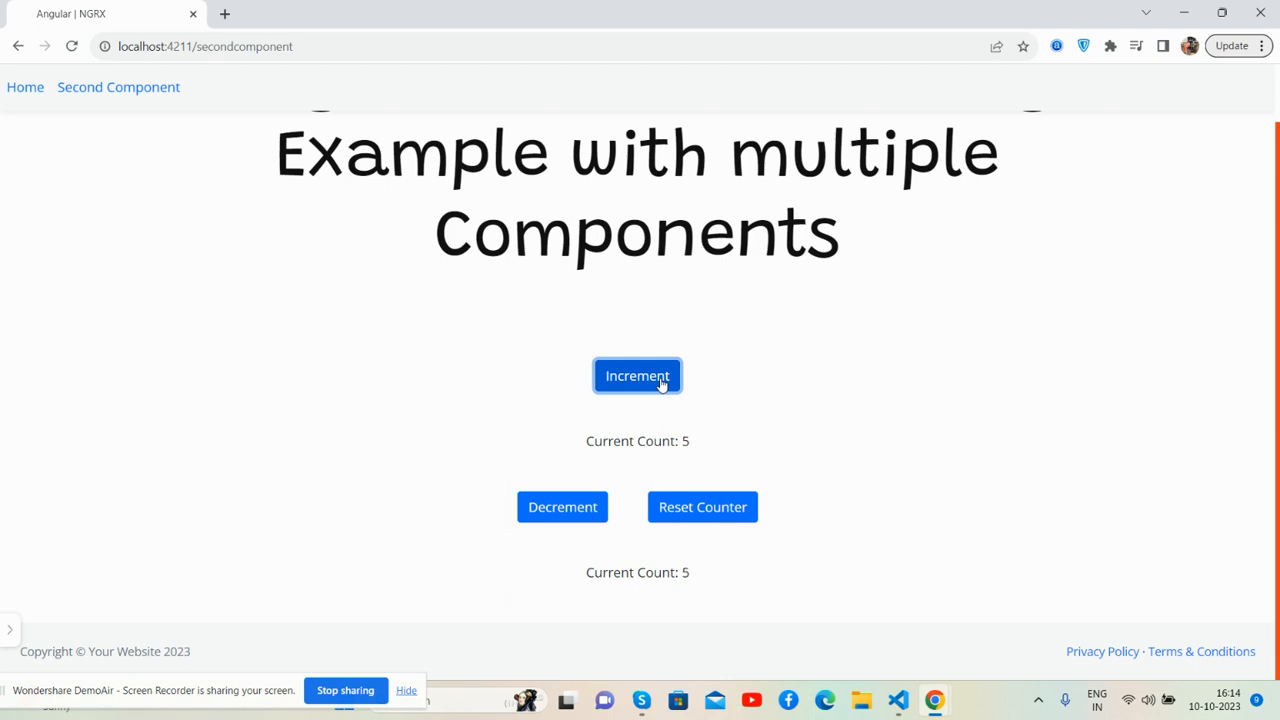
{"action": "left_click", "coordinate": [636, 376]}
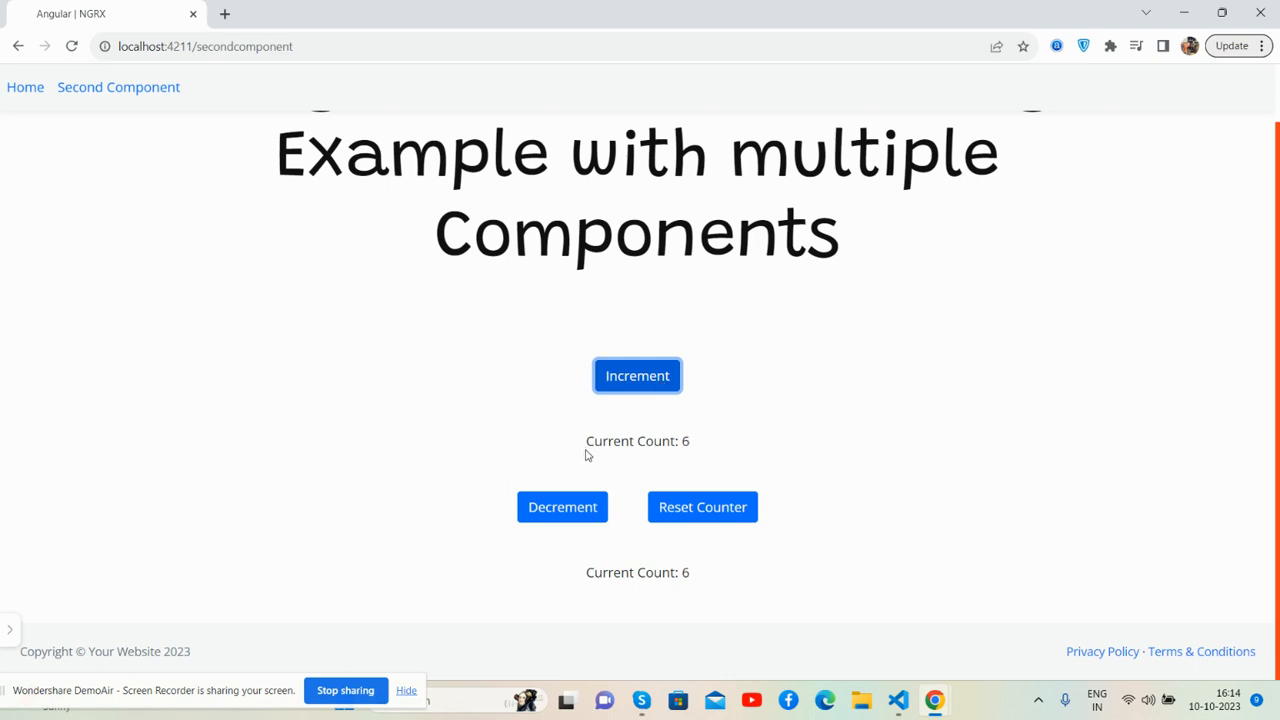
{"action": "left_click", "coordinate": [636, 376]}
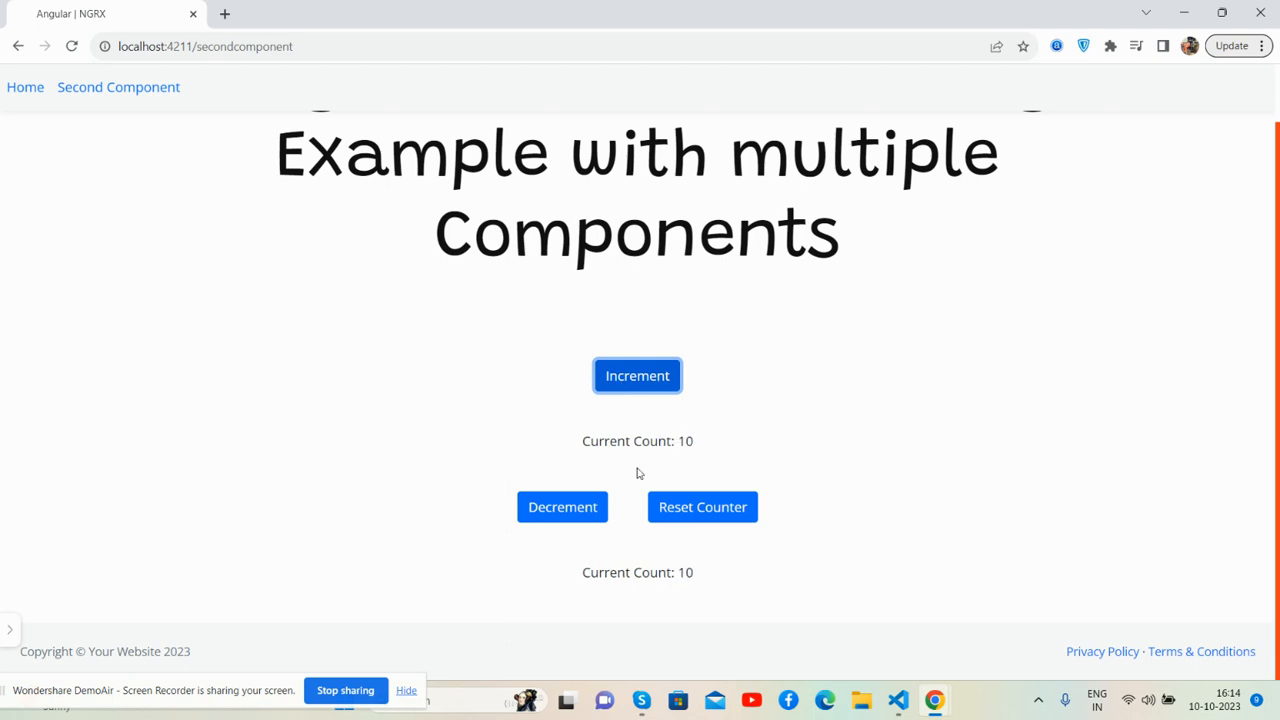
{"action": "left_click", "coordinate": [562, 508]}
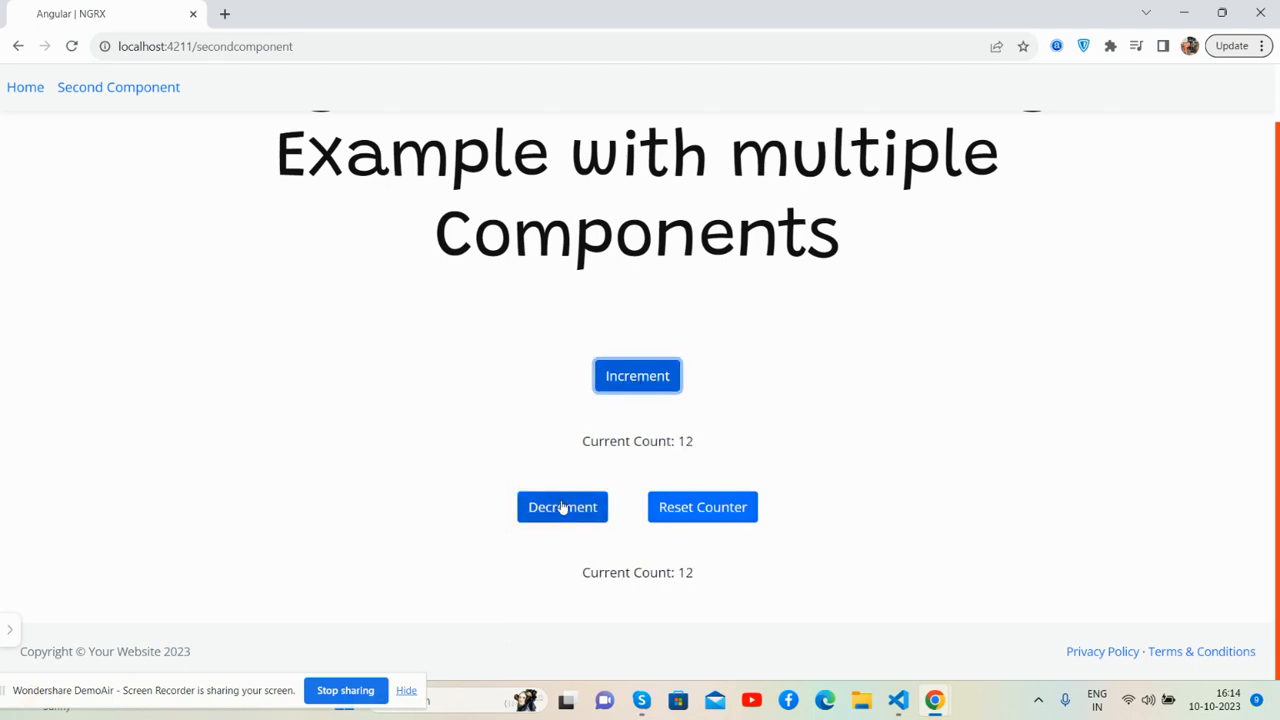
{"action": "left_click", "coordinate": [636, 376]}
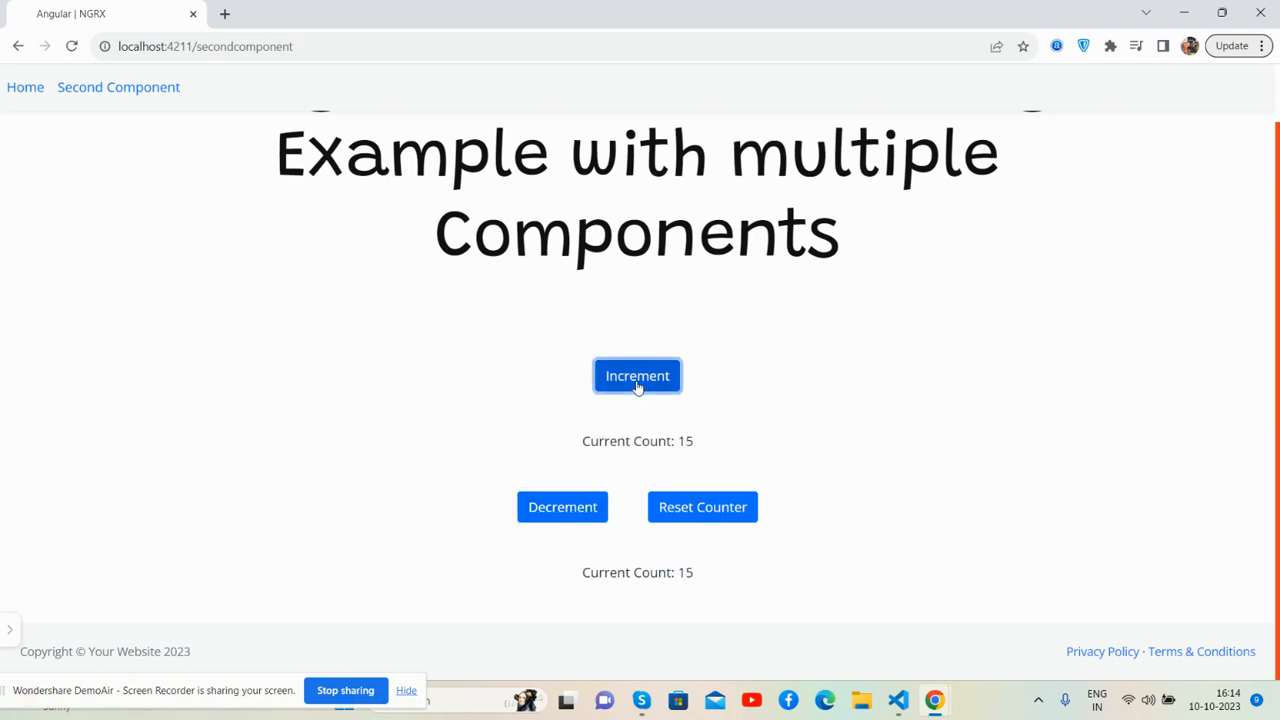
{"action": "left_click", "coordinate": [636, 376]}
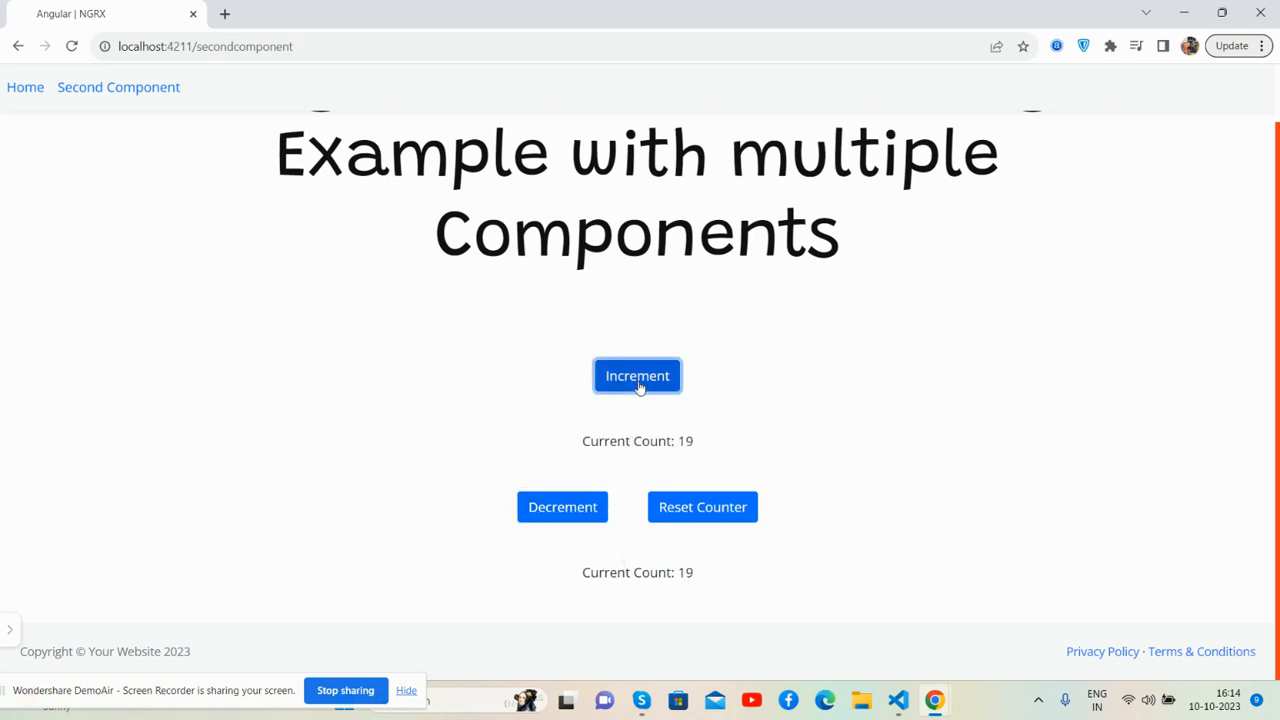